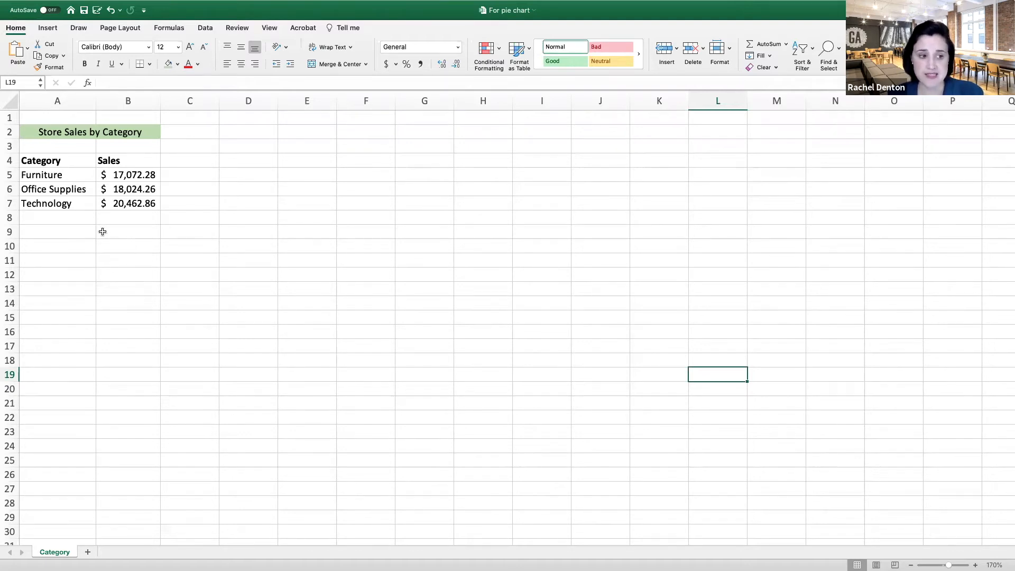
mouse_move(144, 254)
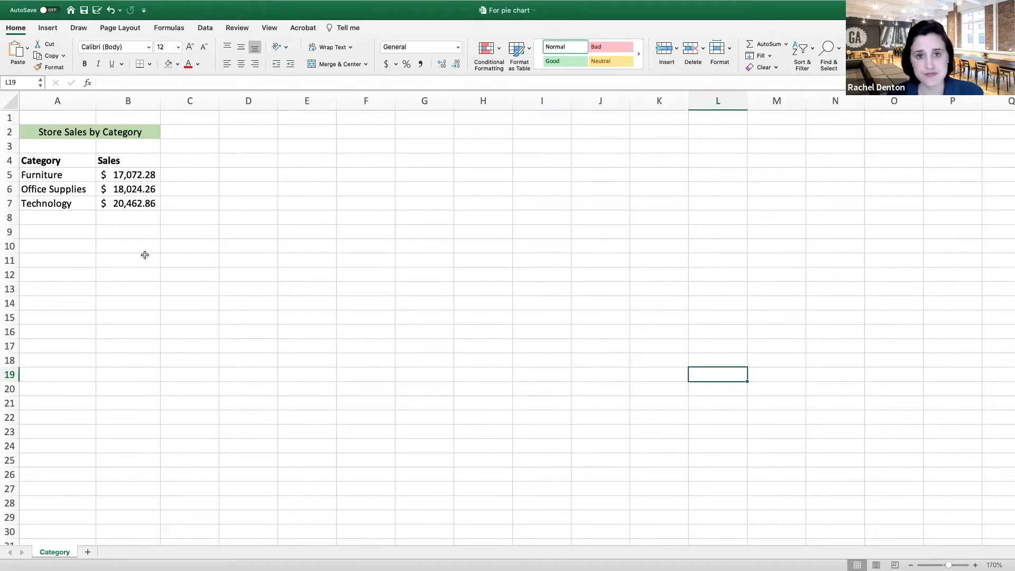
mouse_move(150, 252)
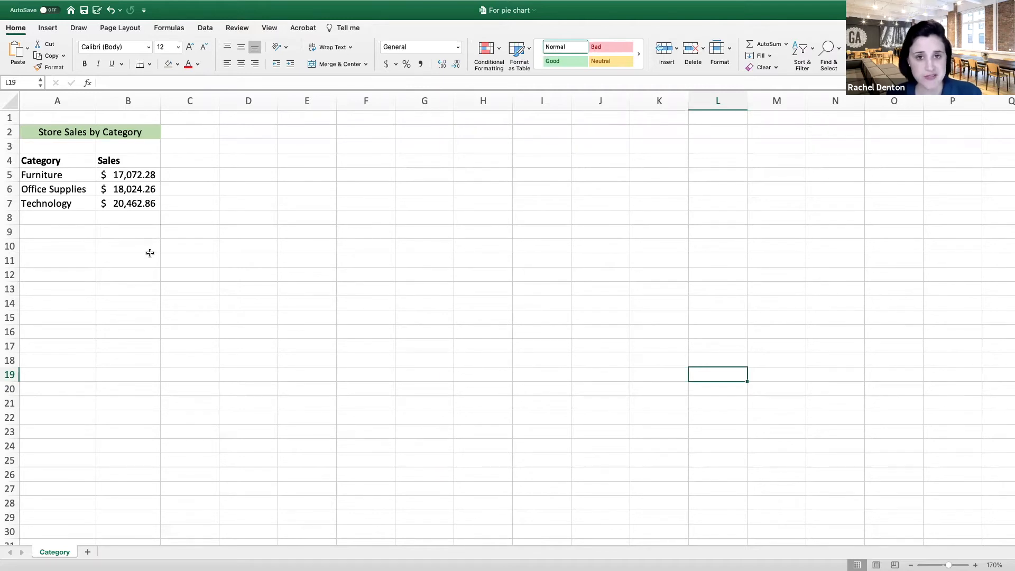
mouse_move(179, 254)
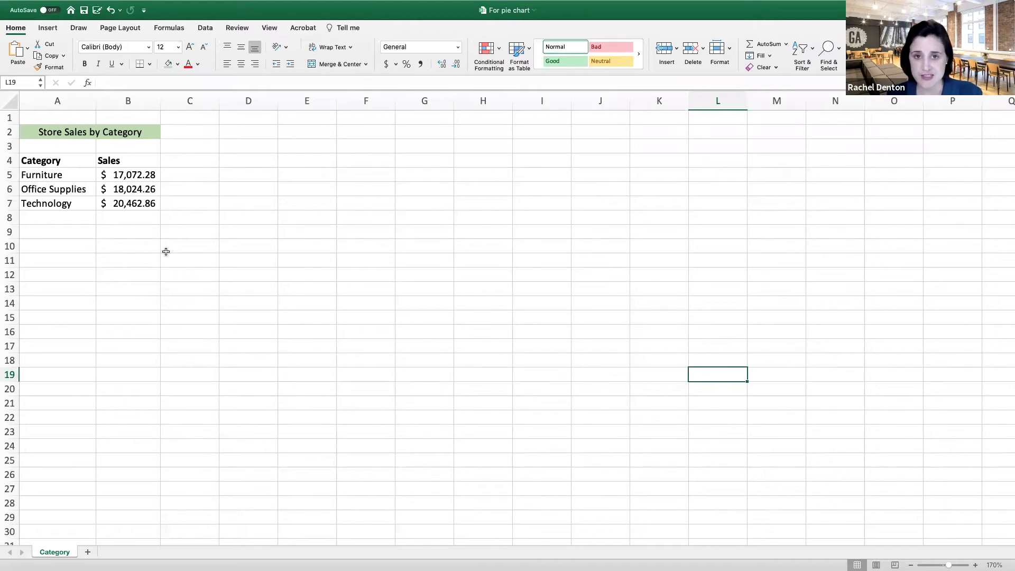
Select the Category and Sales table A4:B7 and switch to the Insert ribbon
left_click(41, 160)
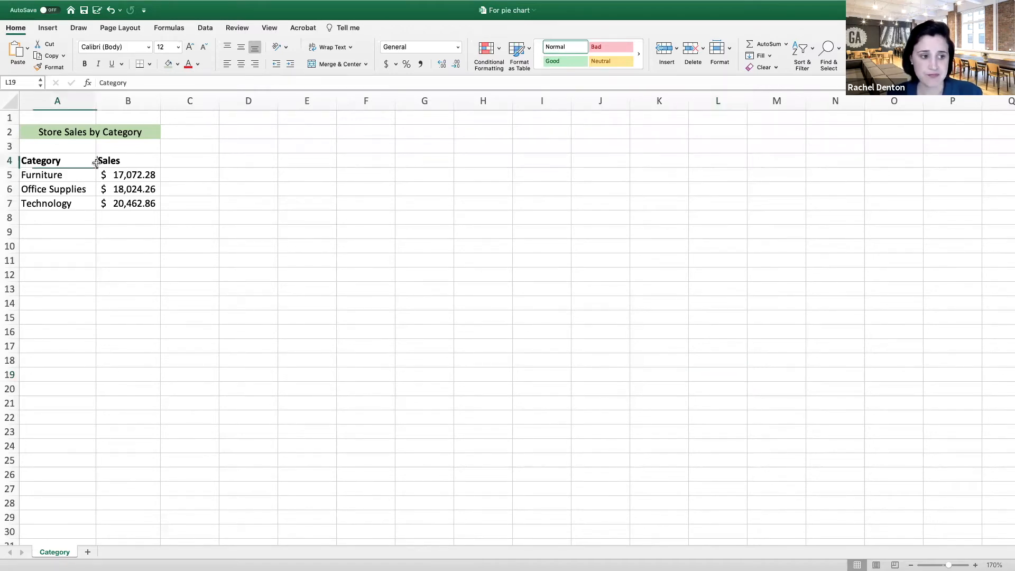
left_click_drag(41, 161, 134, 203)
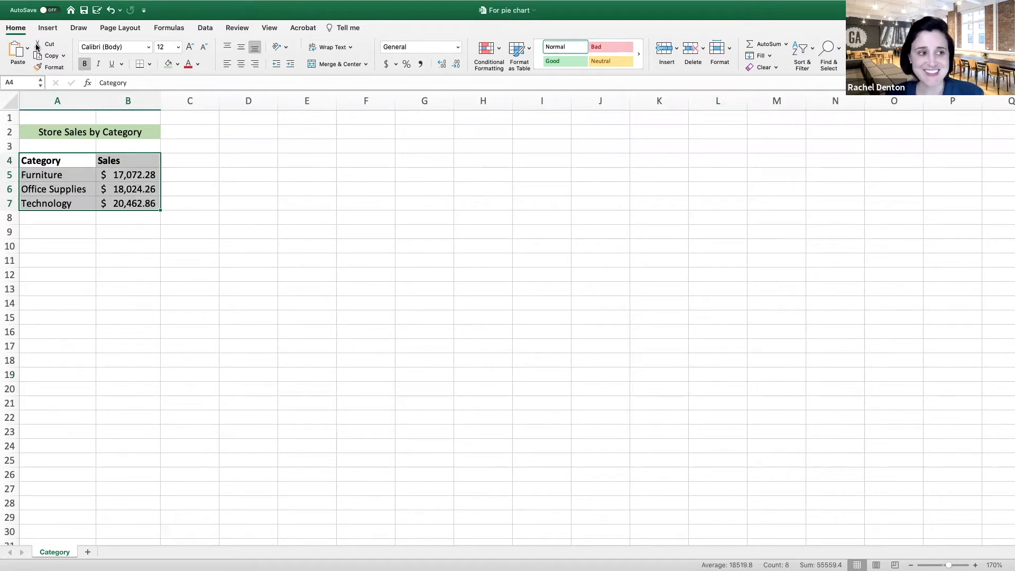
left_click(47, 27)
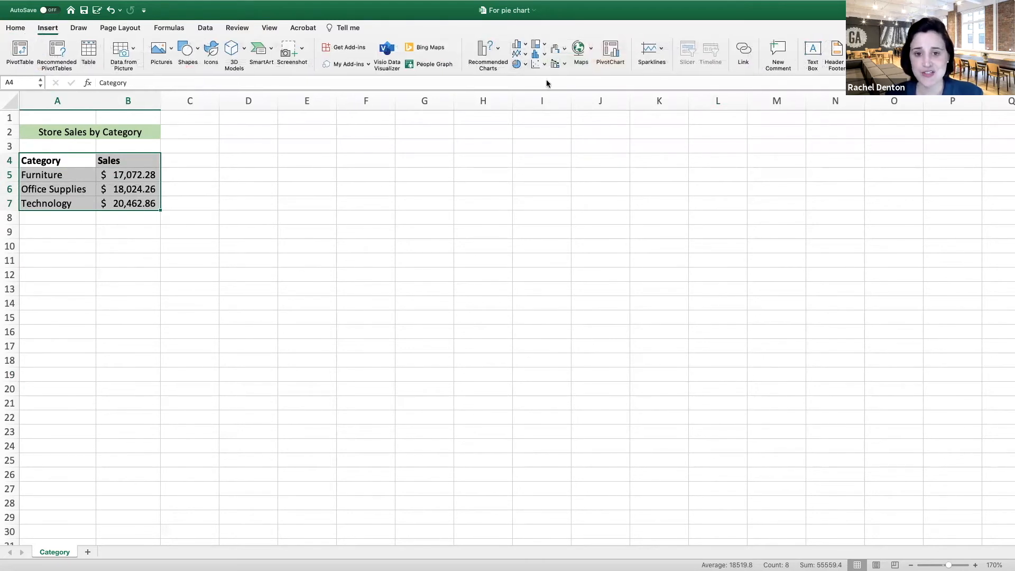
mouse_move(537, 54)
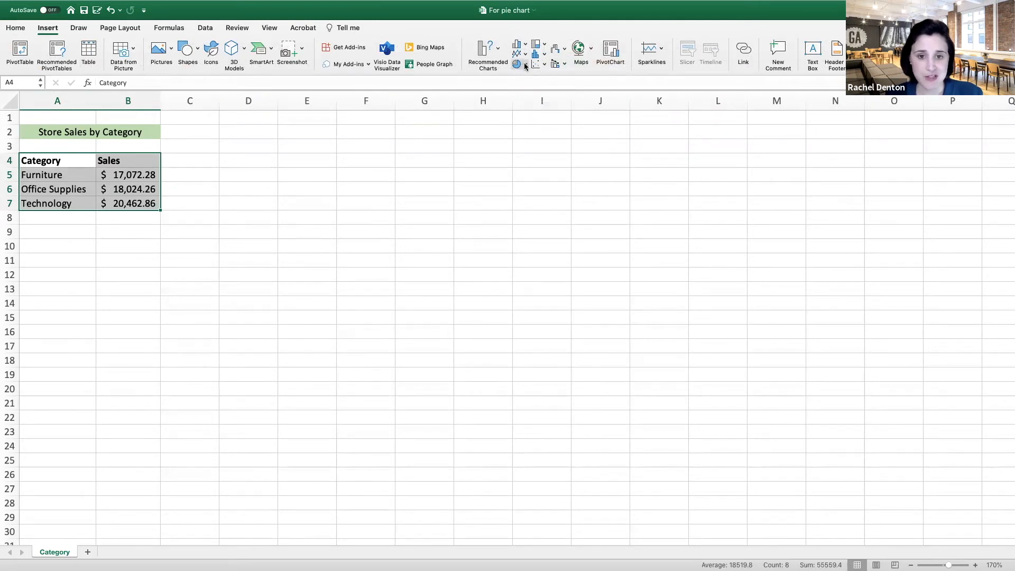
Insert a 2-D pie chart of the Sales figures
left_click(517, 63)
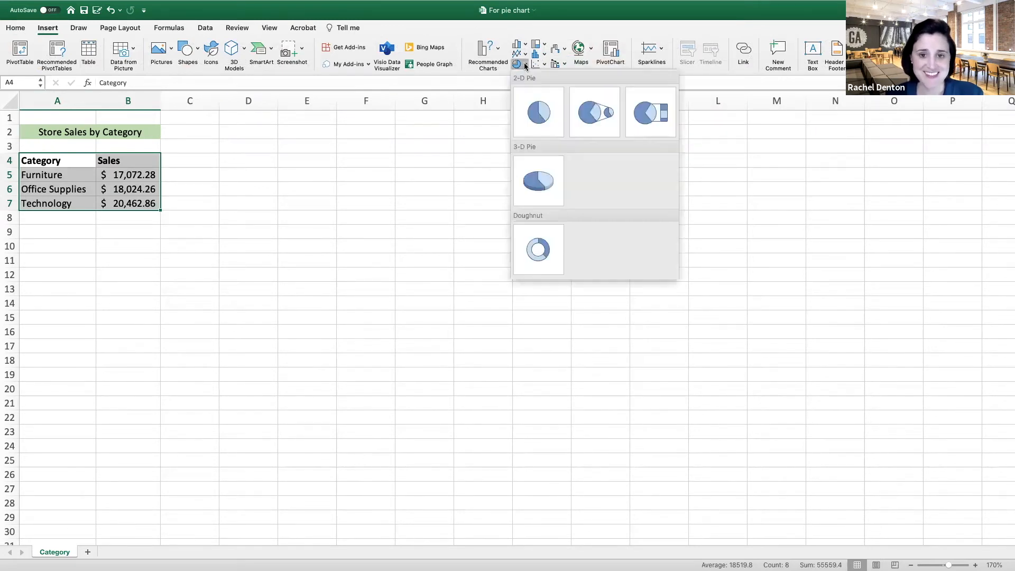
left_click(538, 112)
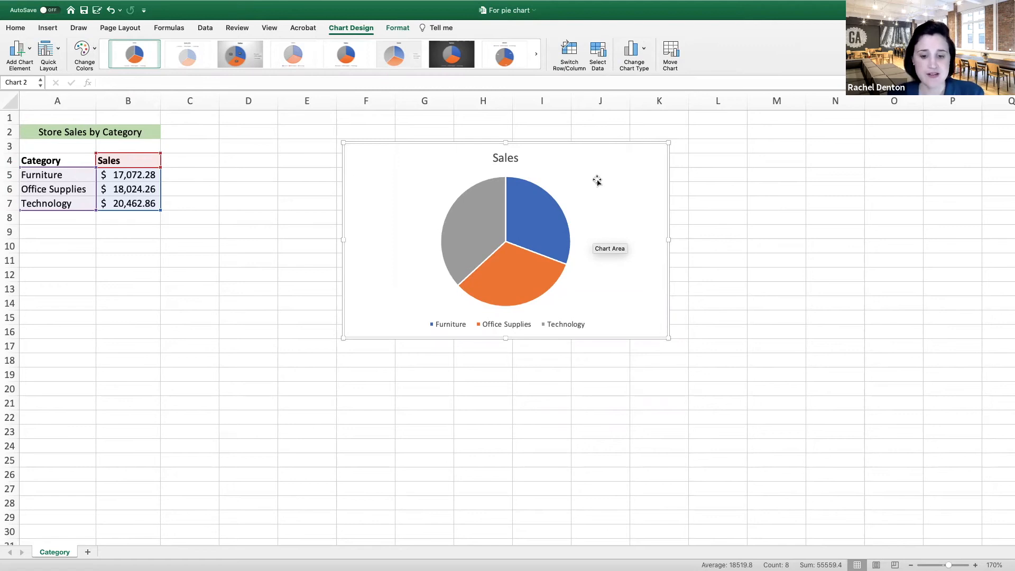
mouse_move(614, 265)
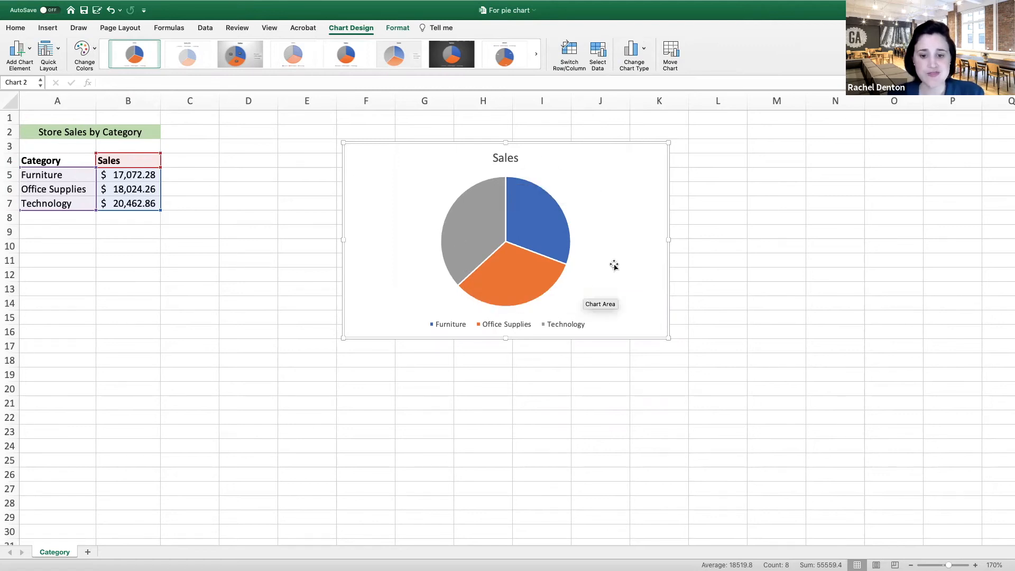
mouse_move(600, 251)
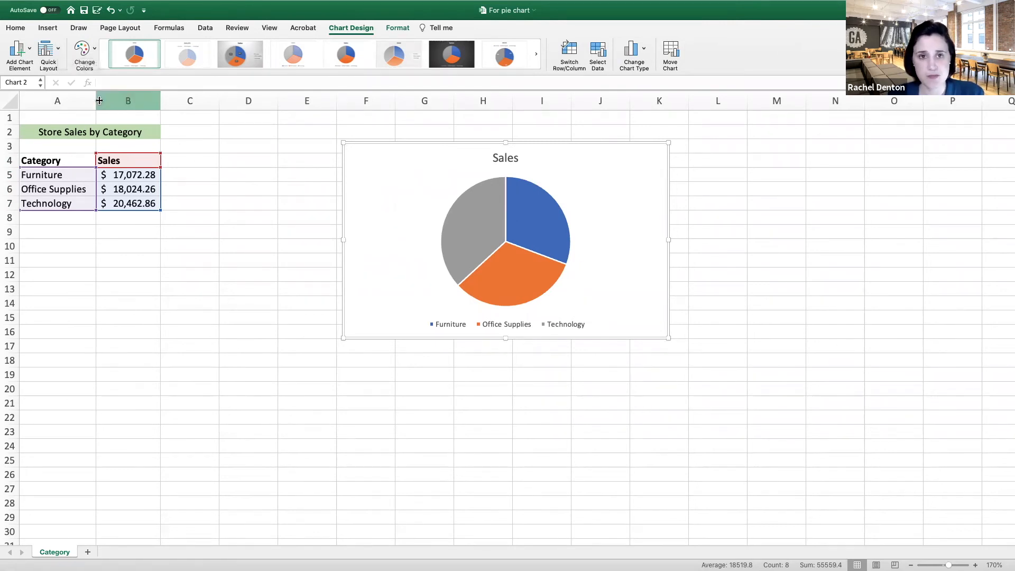
Apply Quick Layout 6 for percentage slice labels and a side legend
left_click(48, 54)
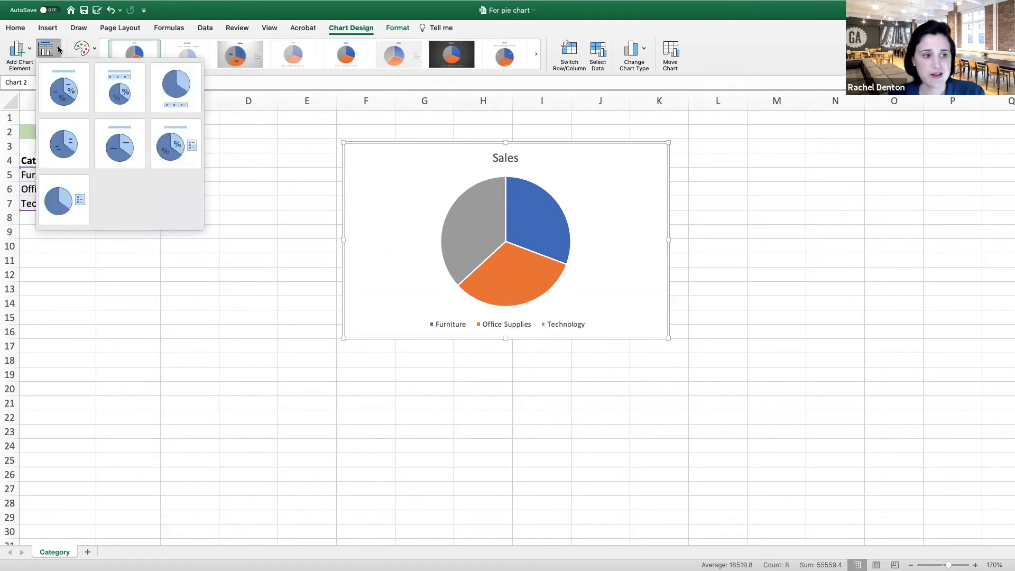
mouse_move(101, 226)
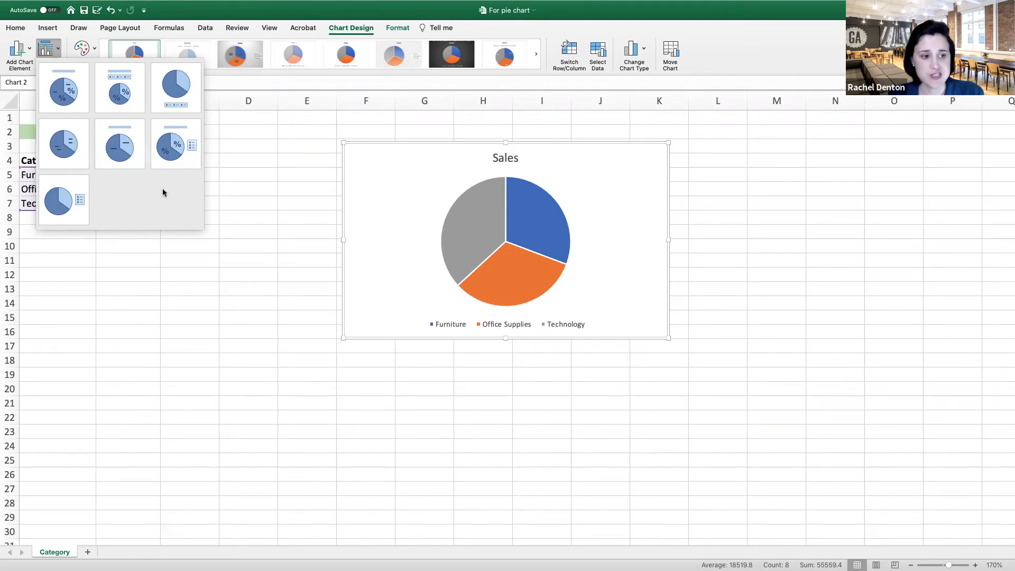
mouse_move(175, 144)
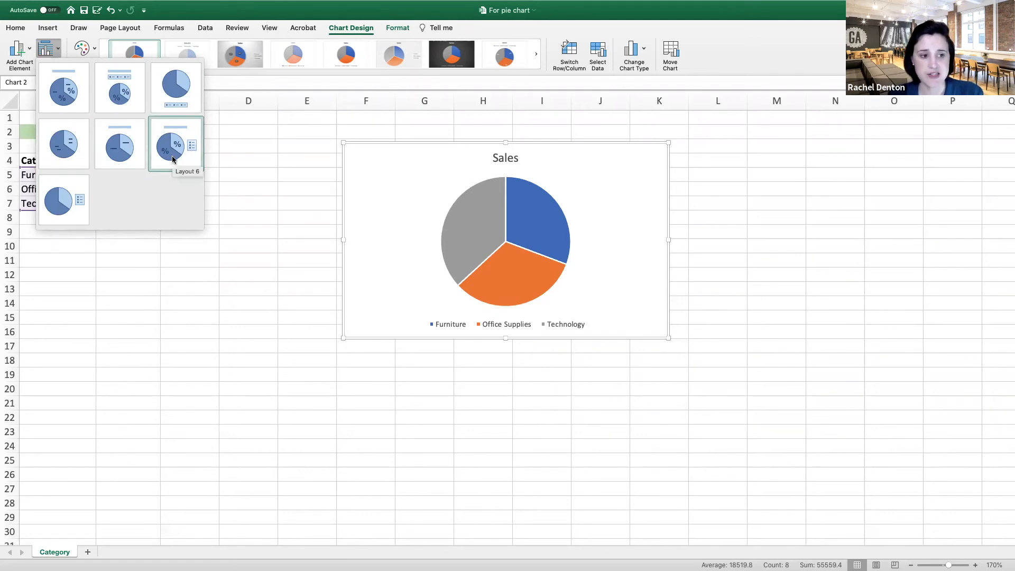
left_click(176, 143)
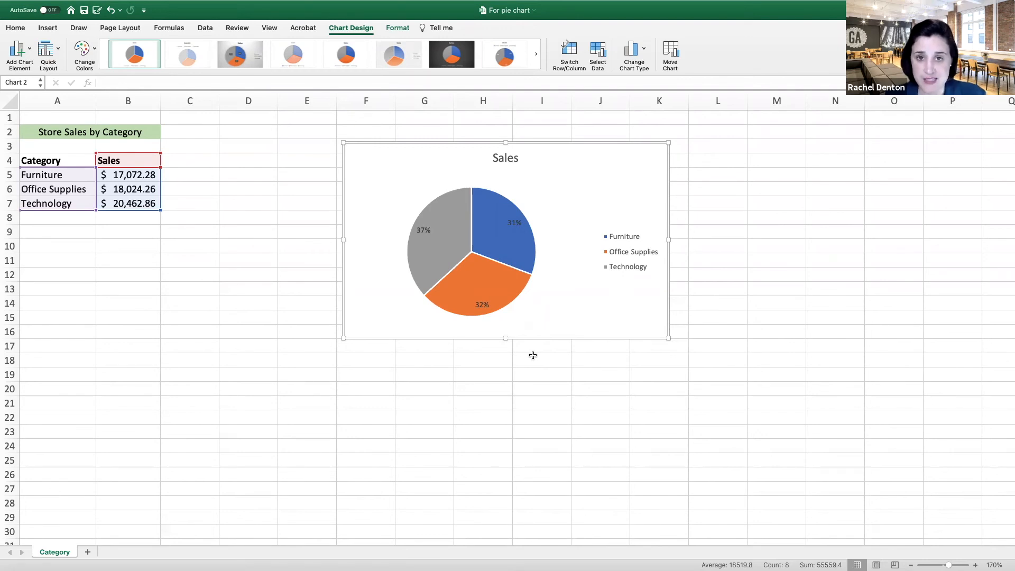
mouse_move(617, 304)
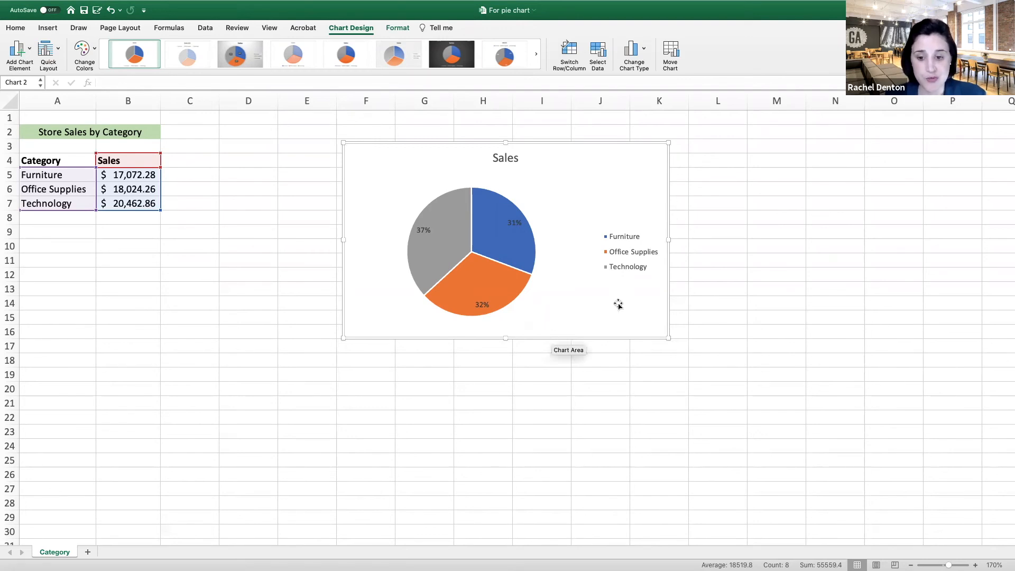
mouse_move(639, 282)
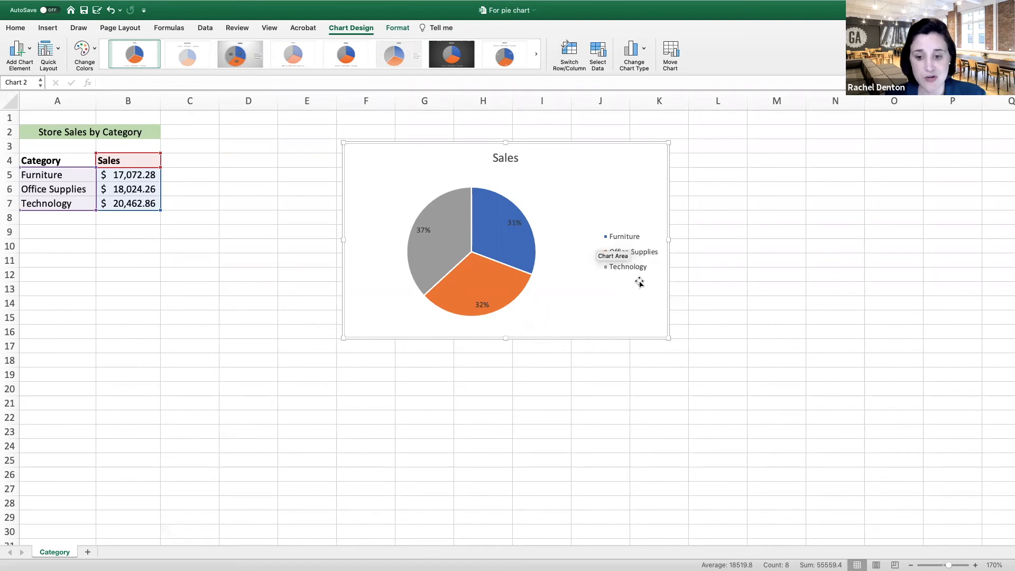
mouse_move(550, 233)
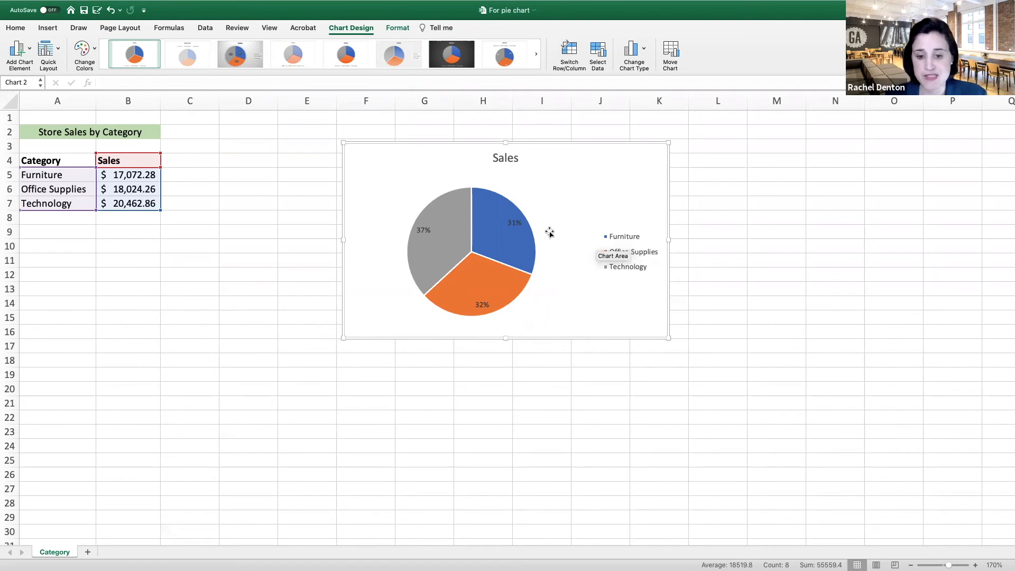
mouse_move(539, 234)
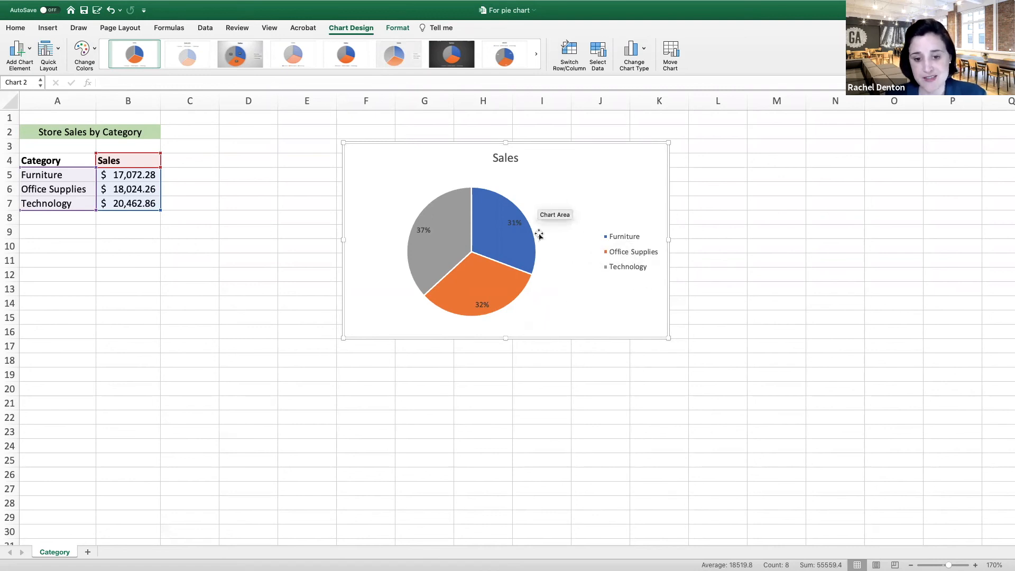
mouse_move(531, 292)
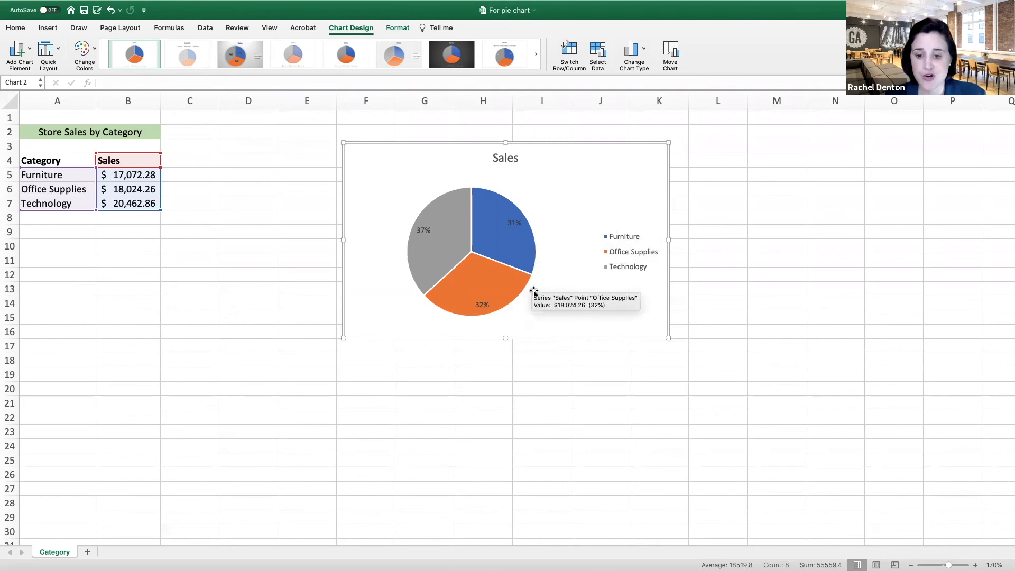
mouse_move(605, 266)
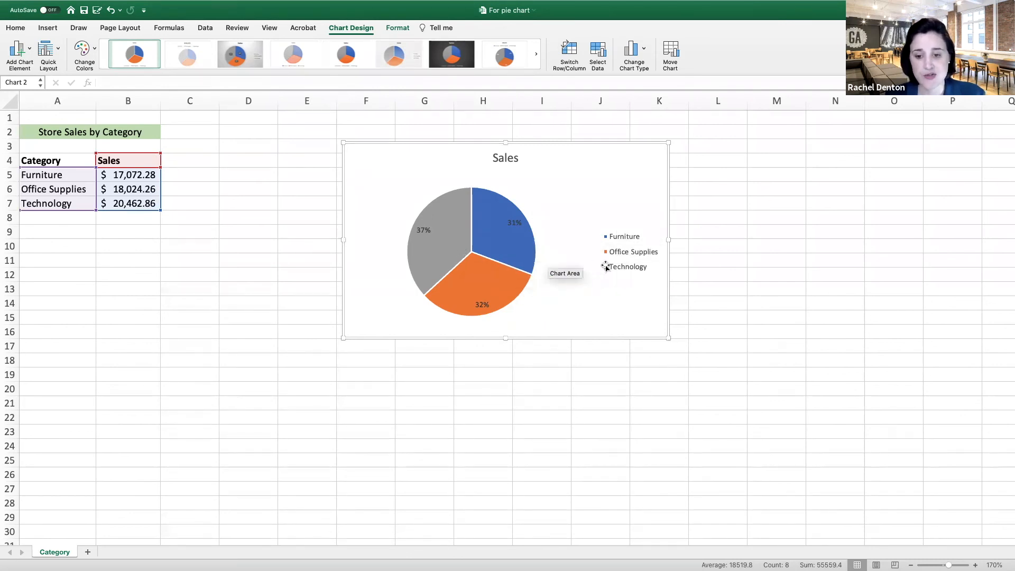
Replace the chart title 'Sales' with '% of Sales by Category'
left_click(505, 158)
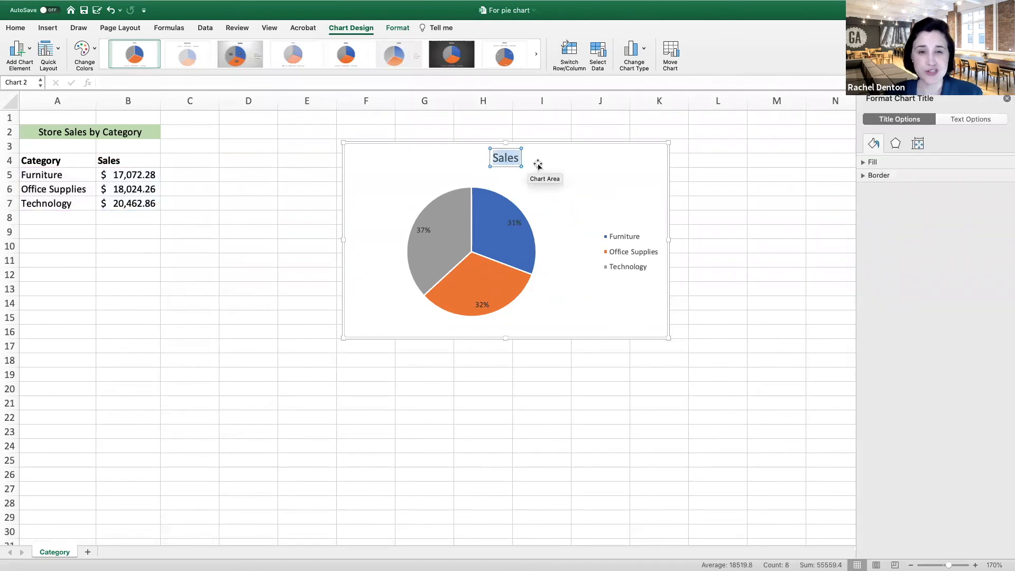
type("% of Sales by Category")
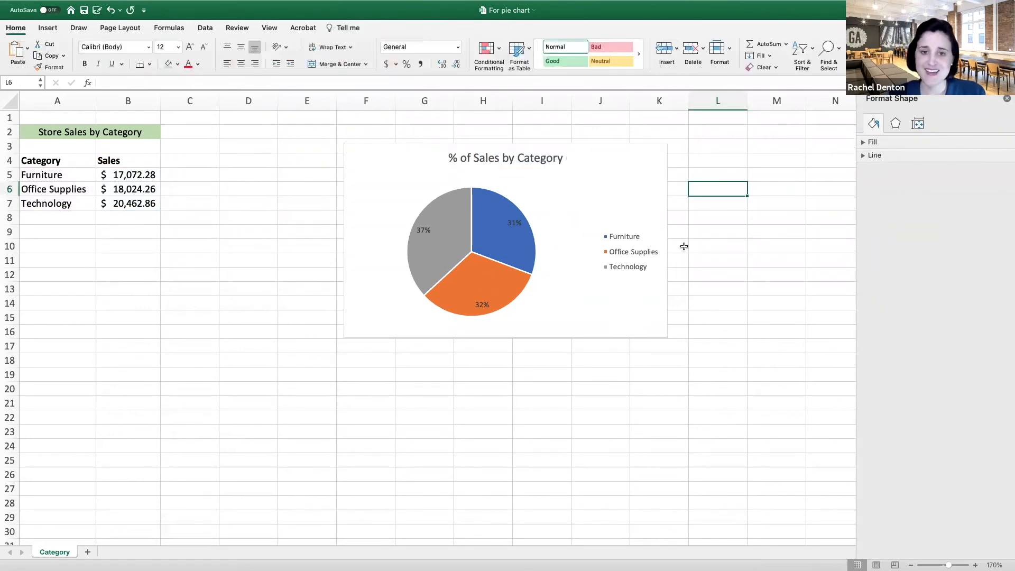